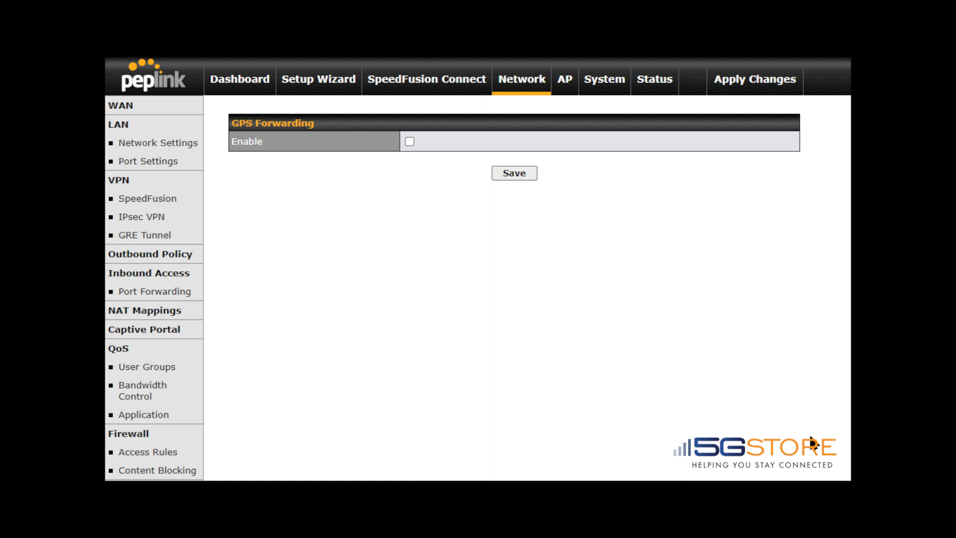
# Enable GPS forwarding and enter server IP address 192.168.1.10
pyautogui.click(409, 141)
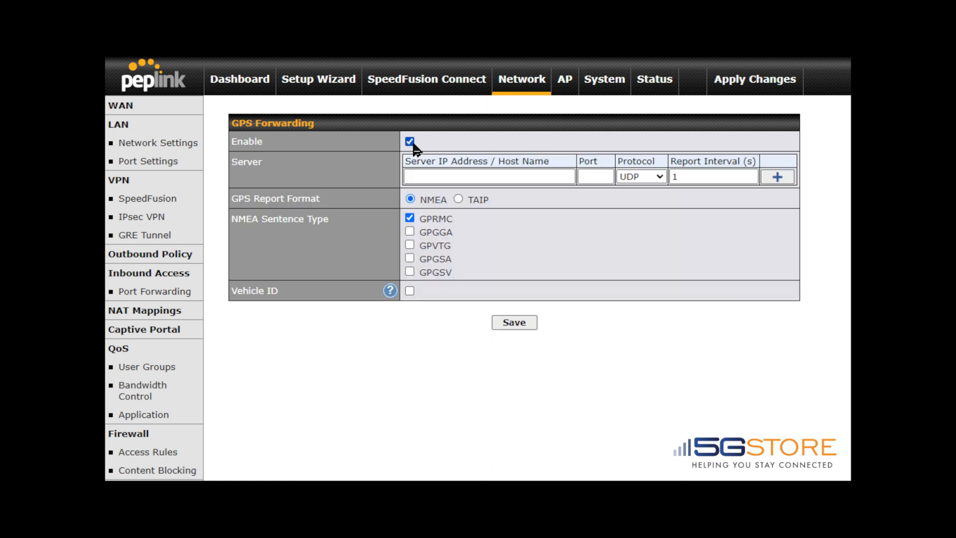
pyautogui.write('19')
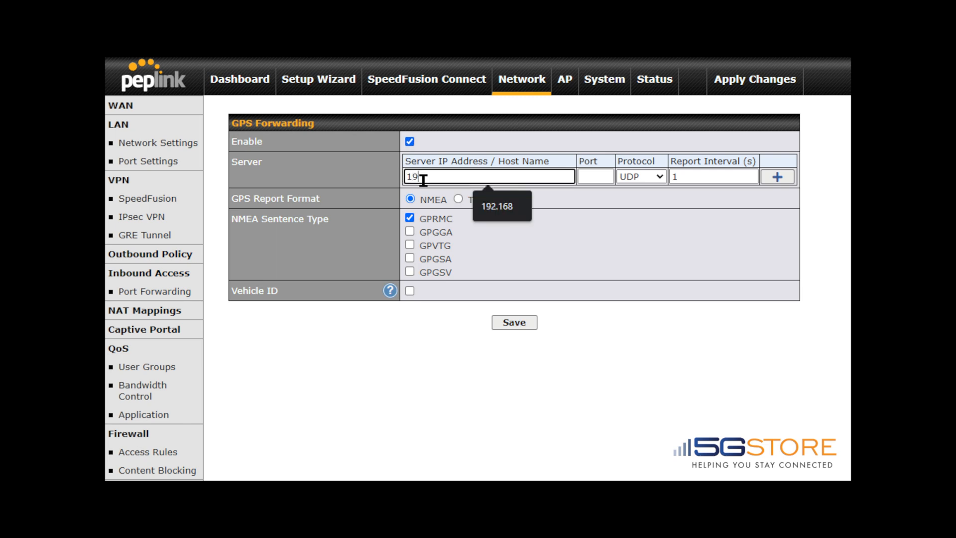
pyautogui.write('2.168')
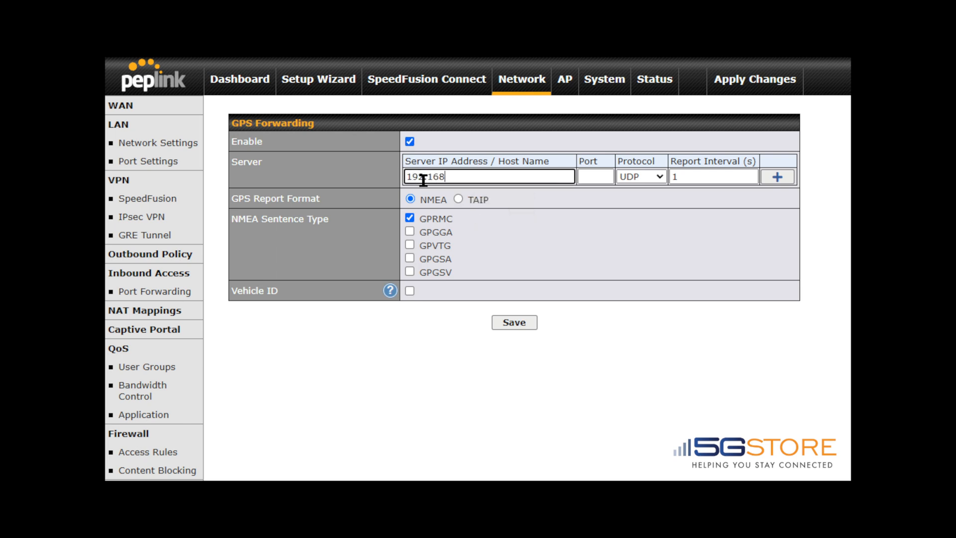
pyautogui.write('.1.10')
pyautogui.click(595, 176)
pyautogui.write('22')
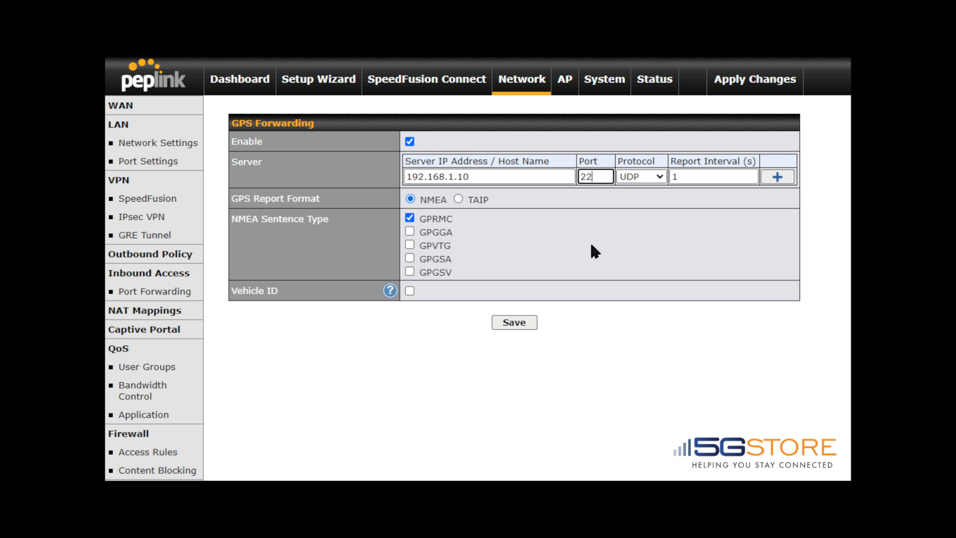
# Set the protocol to TCP and tick the GPGGA and further NMEA sentence types
pyautogui.click(641, 177)
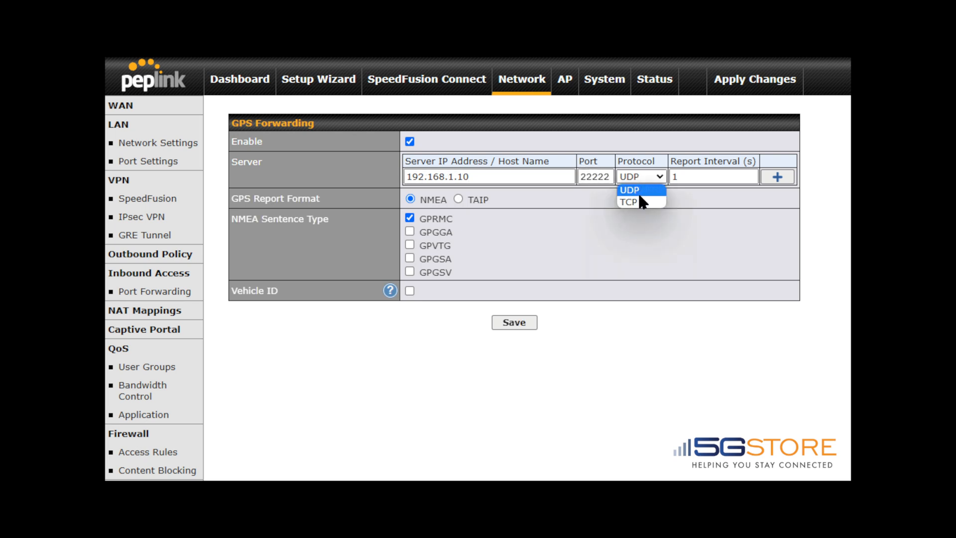
pyautogui.click(627, 202)
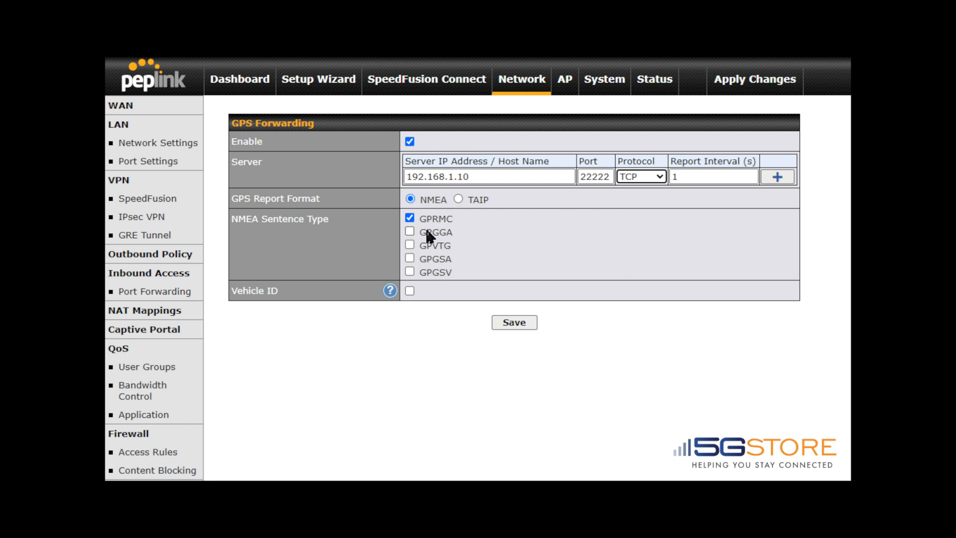
pyautogui.click(409, 245)
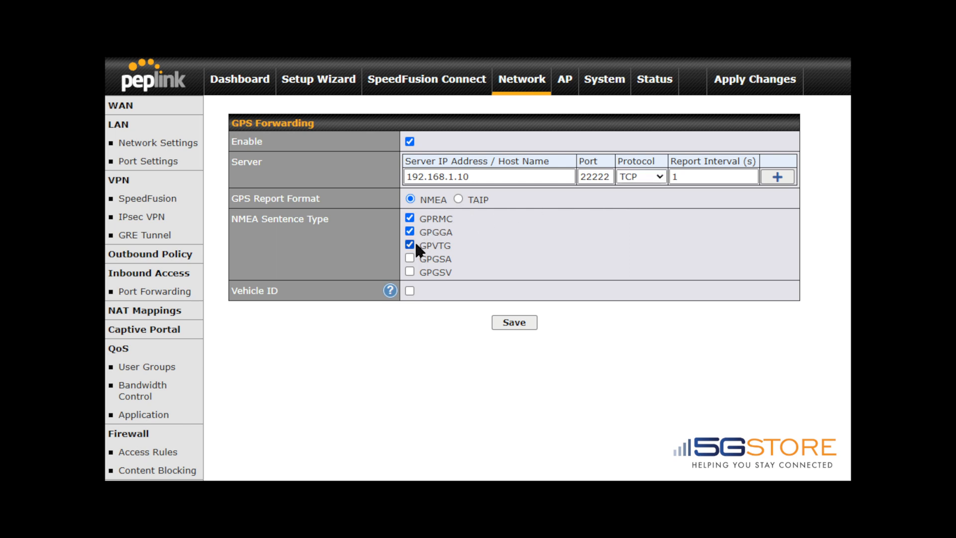
pyautogui.click(409, 271)
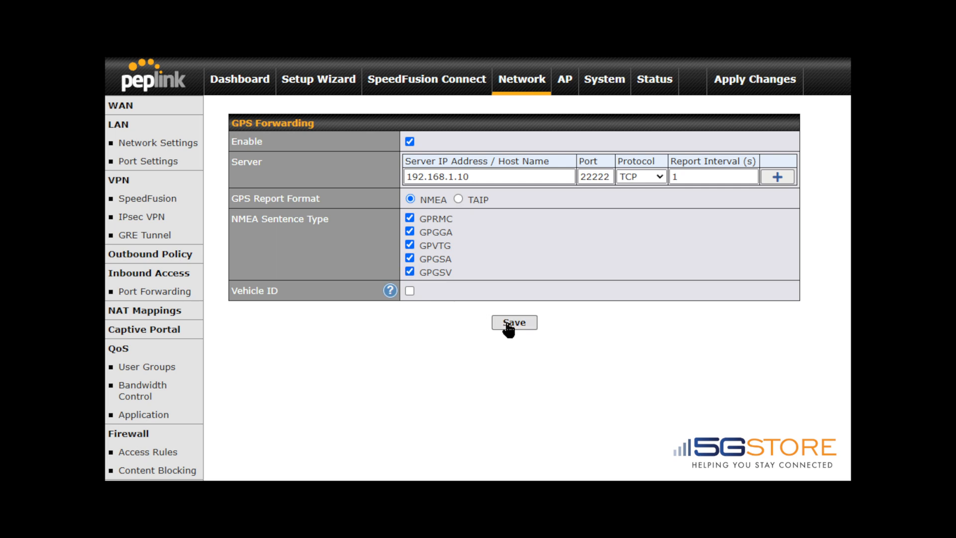
# Save the GPS forwarding settings and switch to the USR-VCOM window
pyautogui.click(514, 322)
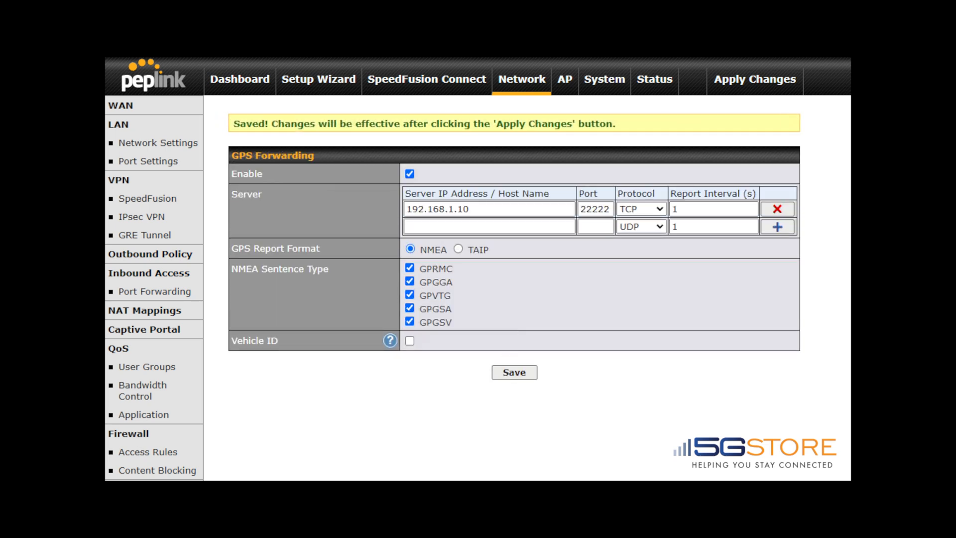
pyautogui.click(754, 79)
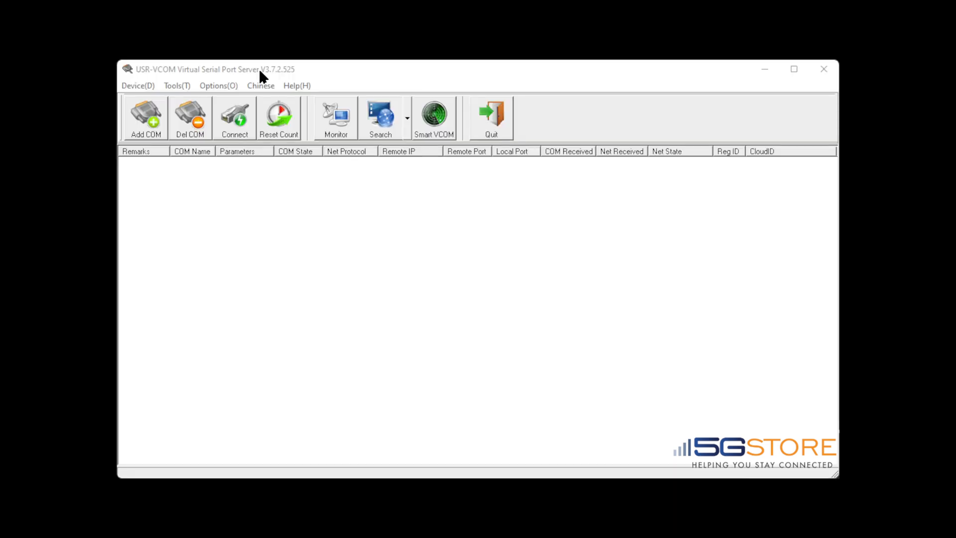
# Create virtual port COM7 as a TCP server on local port 22222
pyautogui.click(144, 118)
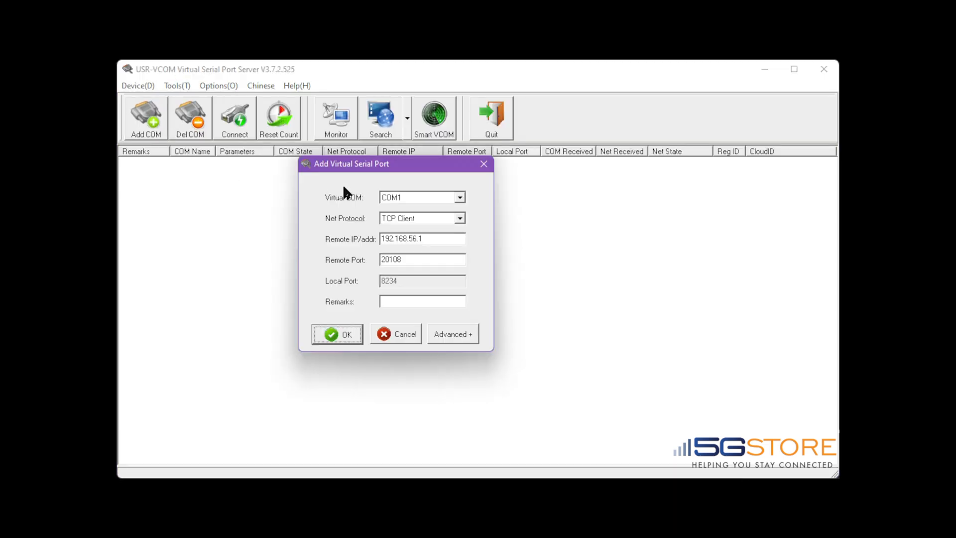
pyautogui.click(459, 197)
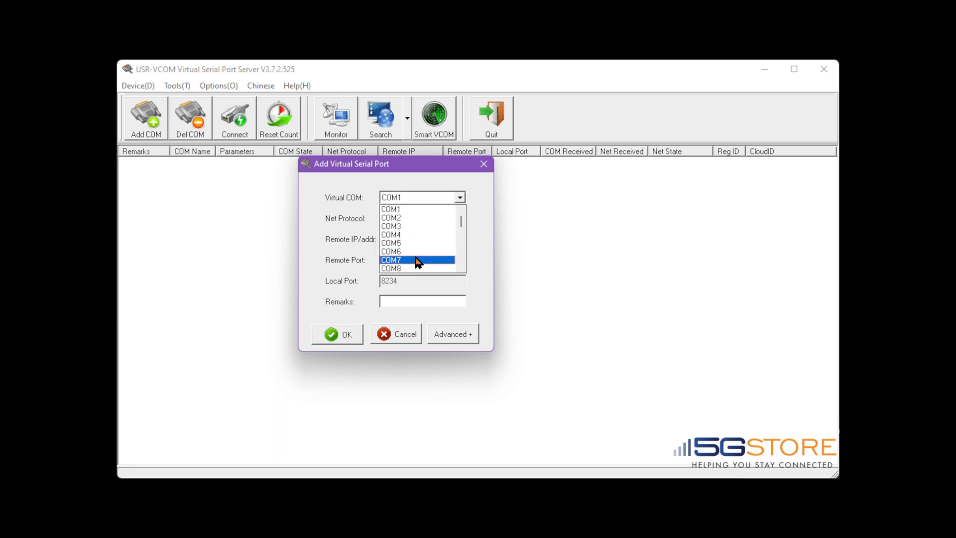
pyautogui.click(390, 260)
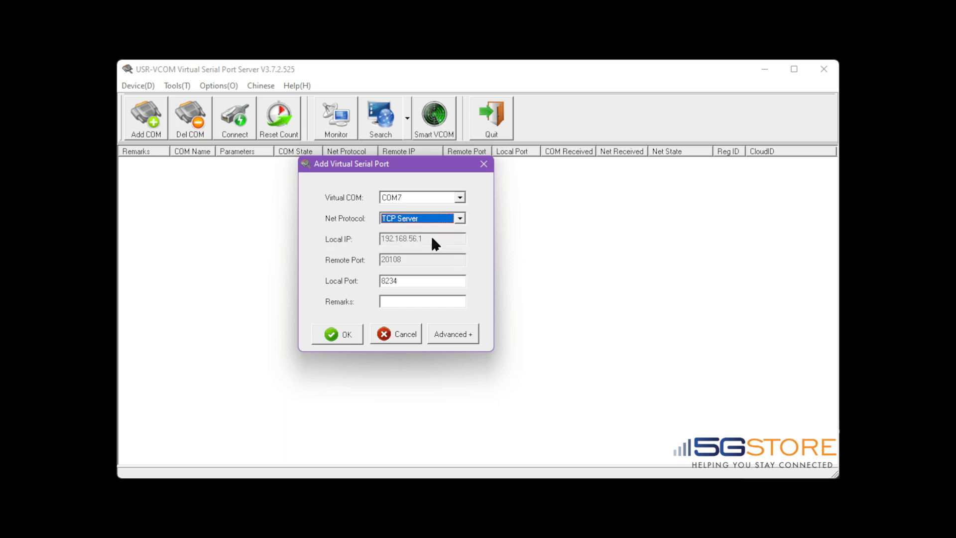
pyautogui.tripleClick(421, 280)
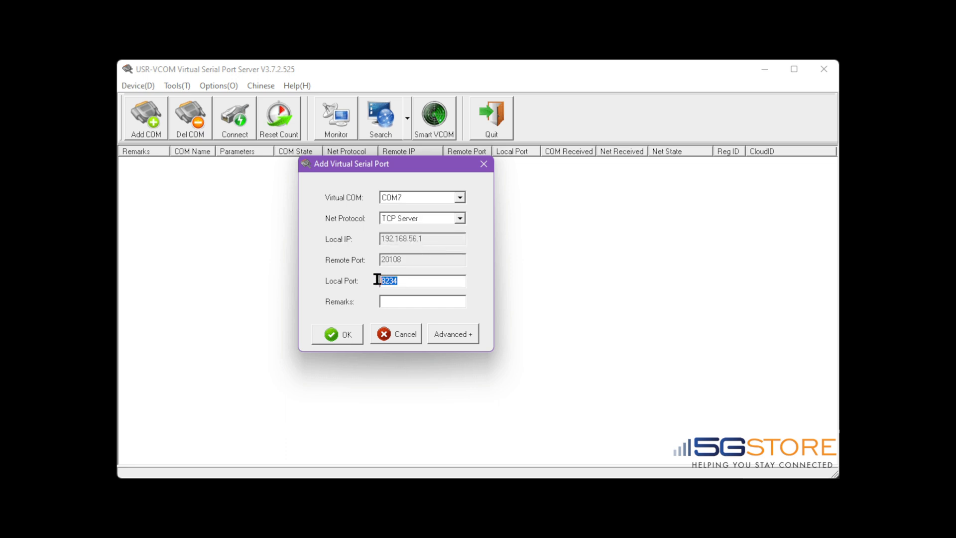
pyautogui.write('22222')
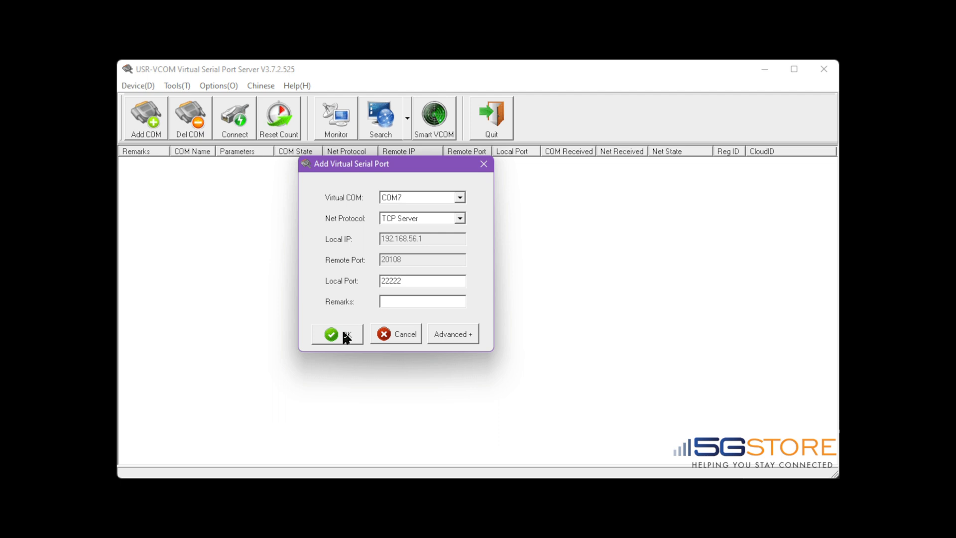
pyautogui.click(336, 334)
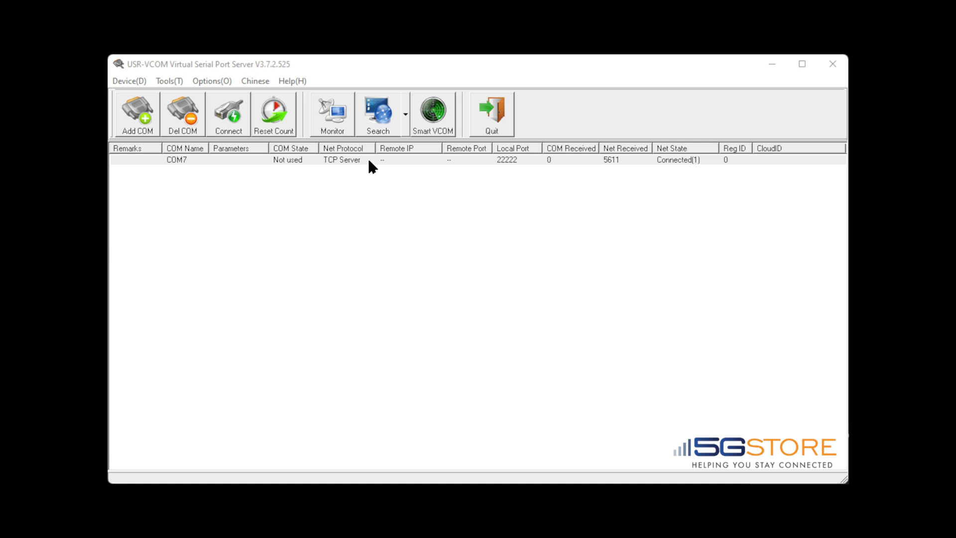
# Monitor COM7 to confirm GPS sentences are arriving, then close the monitor
pyautogui.click(366, 160)
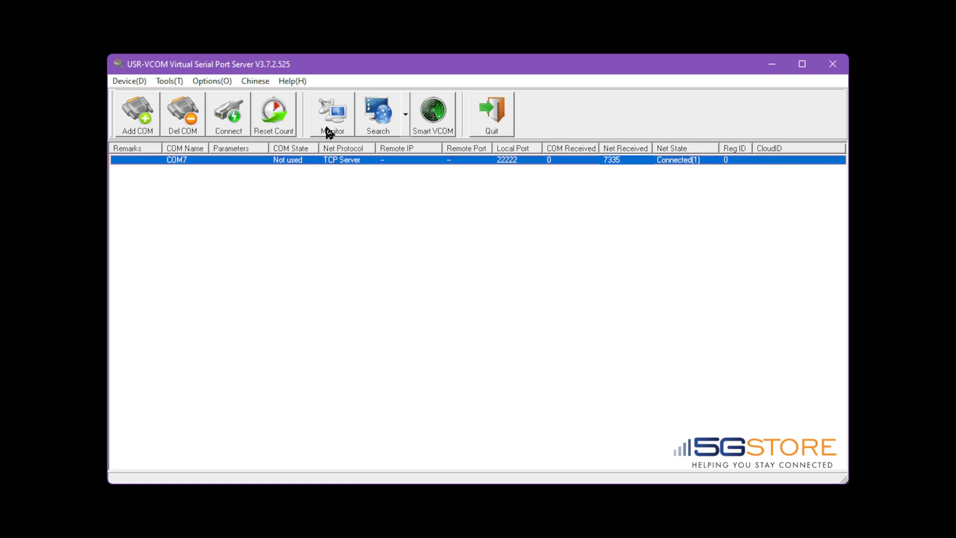
pyautogui.click(330, 114)
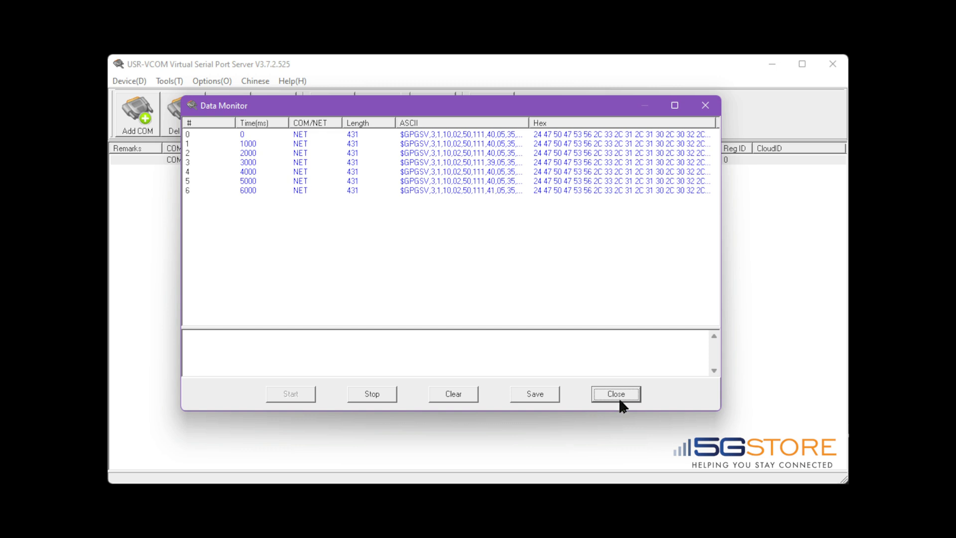
pyautogui.click(615, 393)
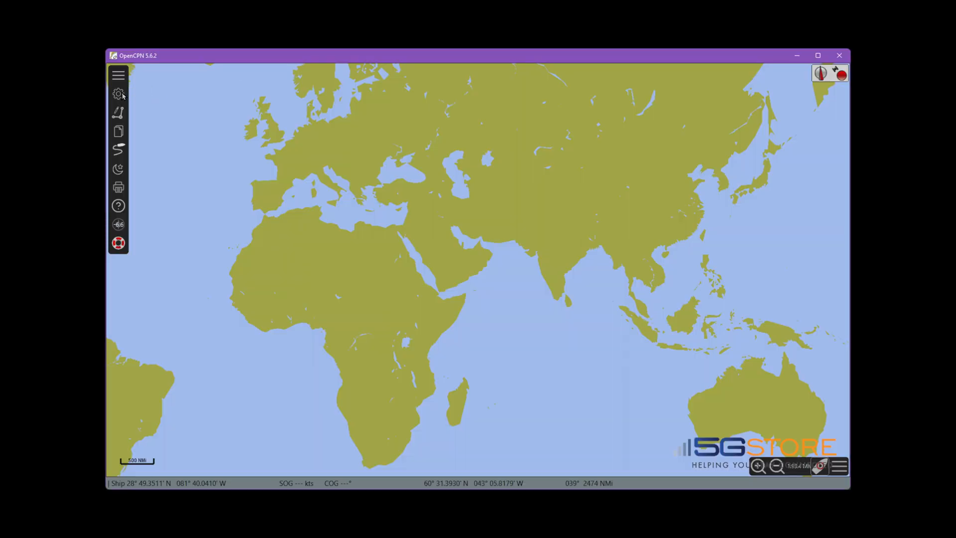
# Start a new data connection in OpenCPN's Options > Connections
pyautogui.click(118, 94)
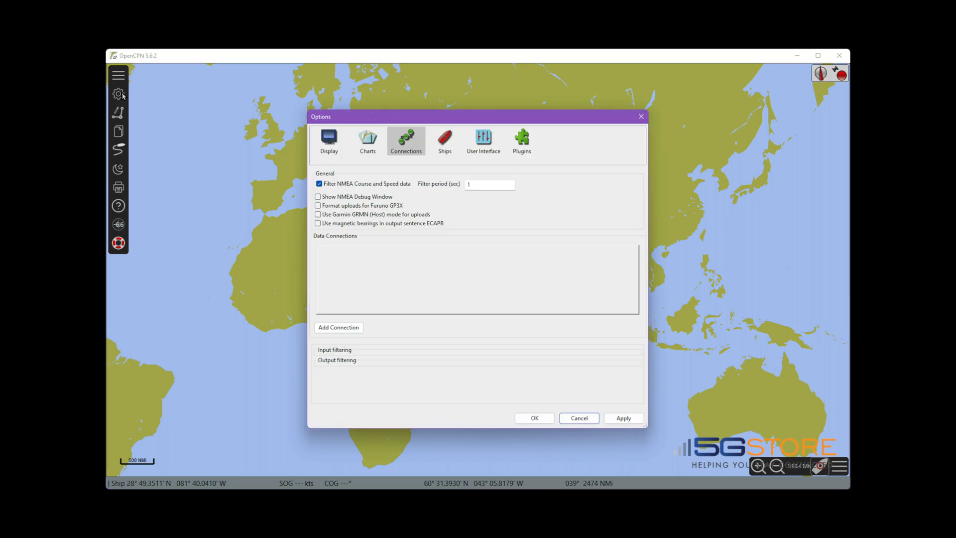
pyautogui.moveTo(322, 312)
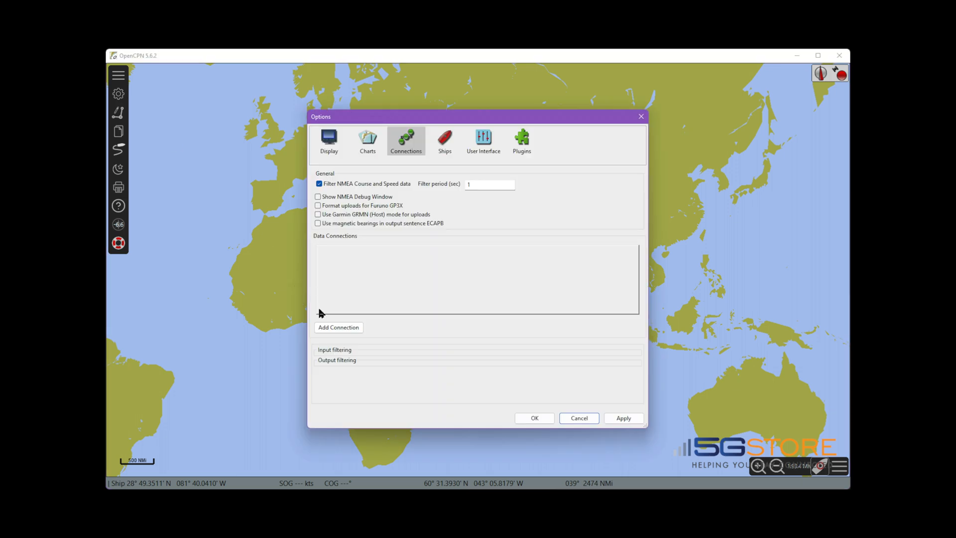
pyautogui.click(338, 327)
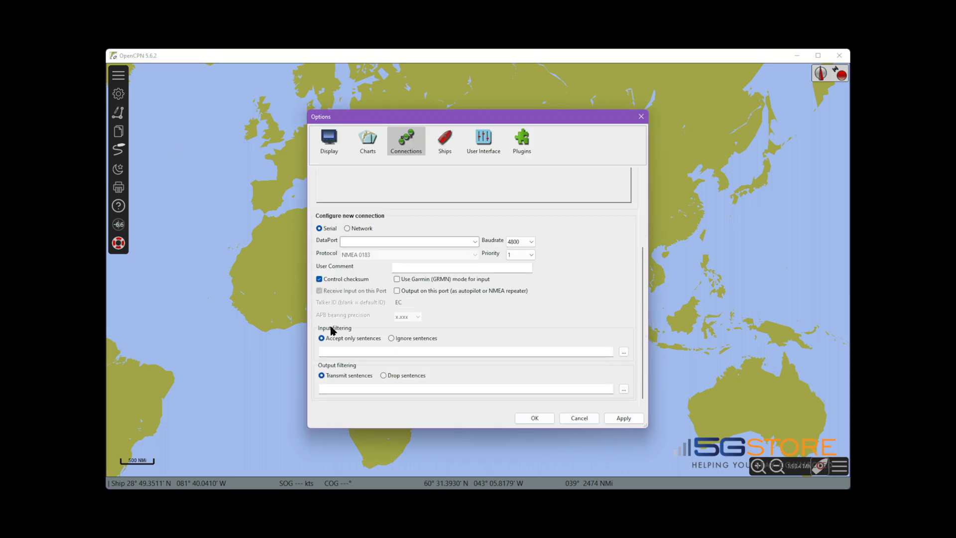
# Choose COM7 Virtual Serial Port 7 as the data port and confirm the connection
pyautogui.click(475, 241)
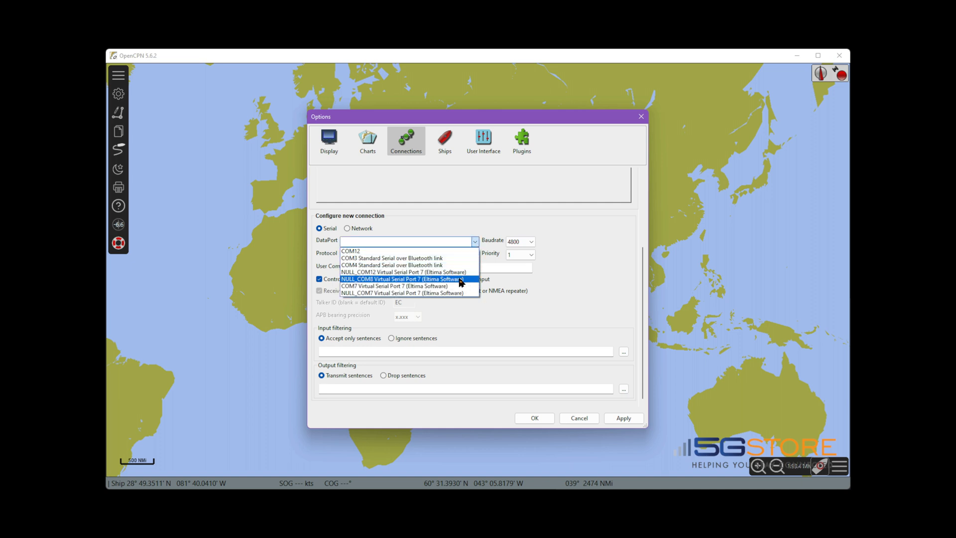
pyautogui.click(395, 286)
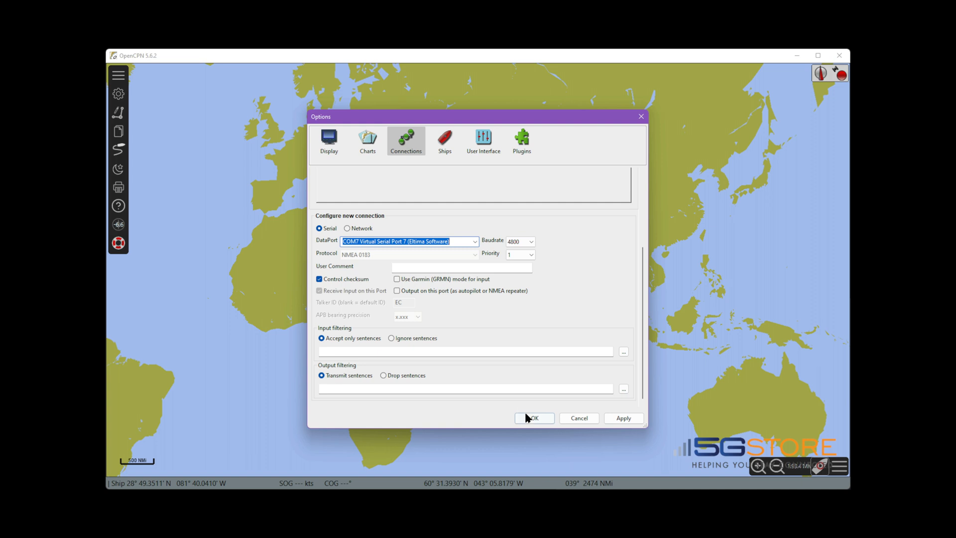
pyautogui.click(534, 417)
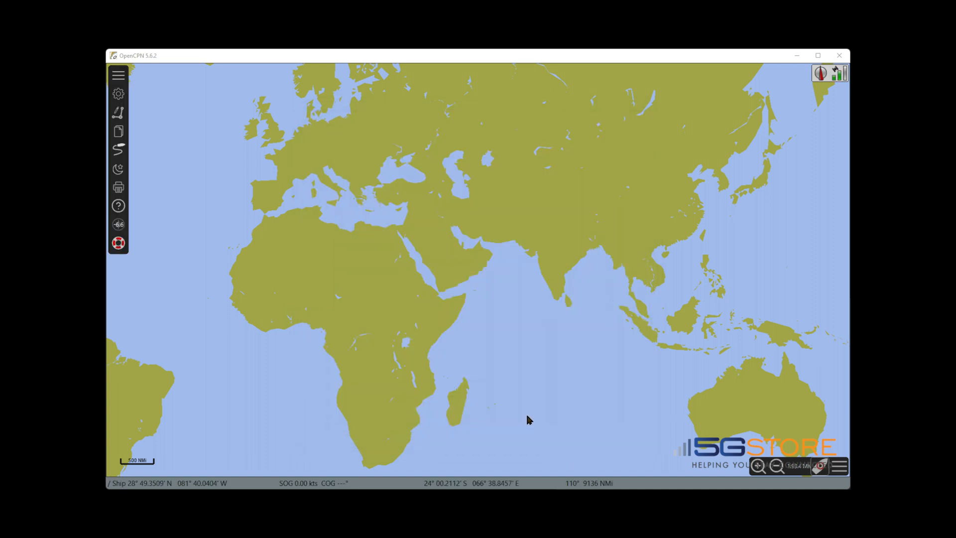